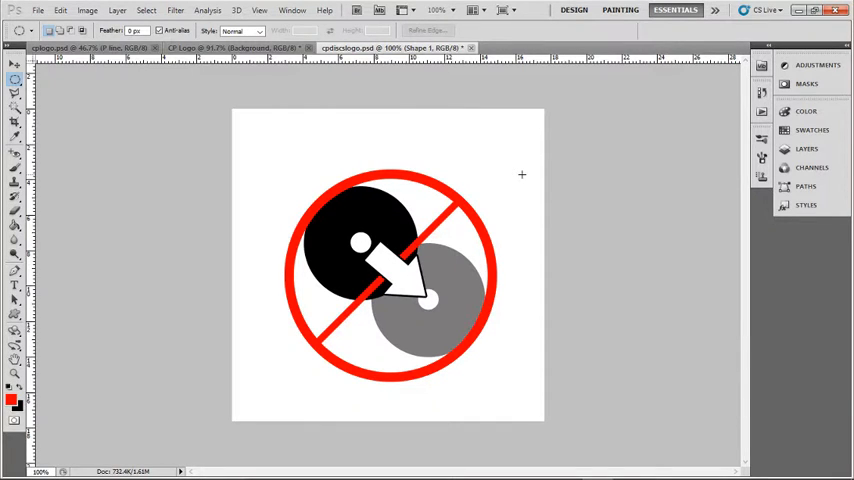
mouse_move(386, 320)
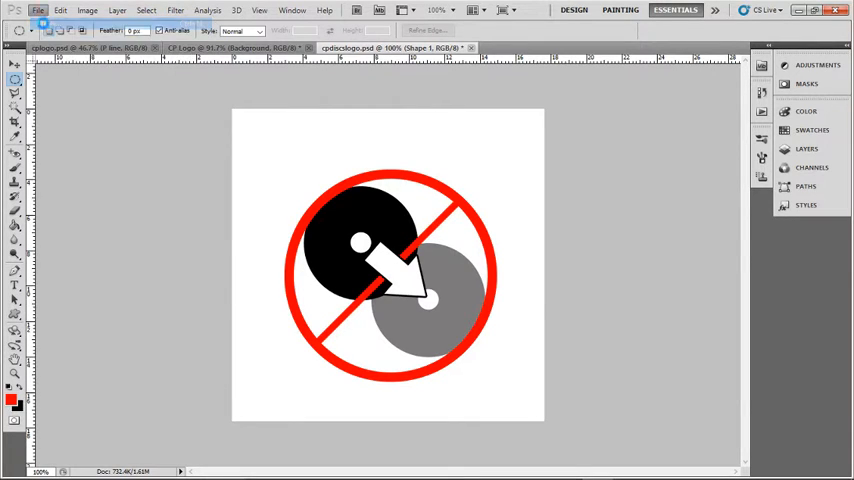
- Create a new 500×500 px white document for the logo
left_click(40, 10)
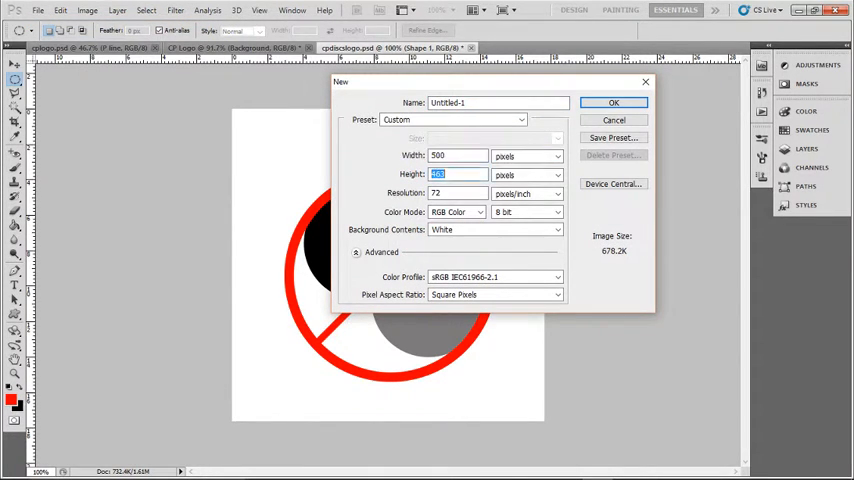
left_click(612, 102)
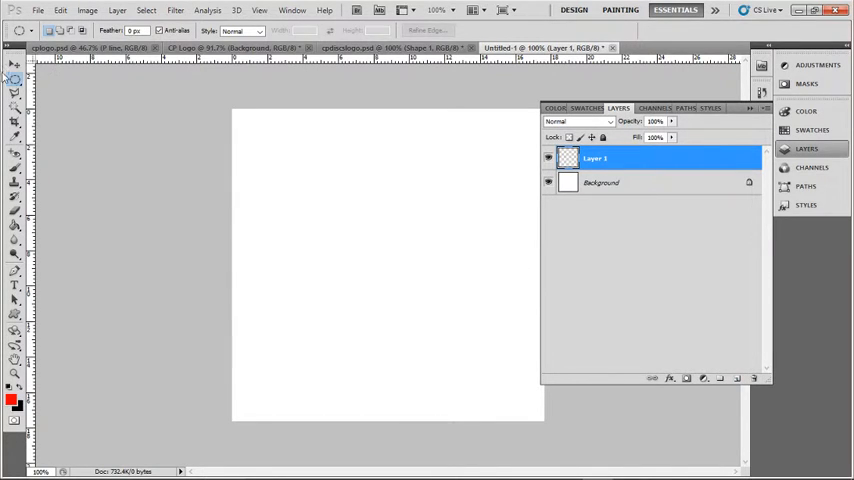
- Select a large circular marquee centred on the canvas after a small test drag
left_click(12, 76)
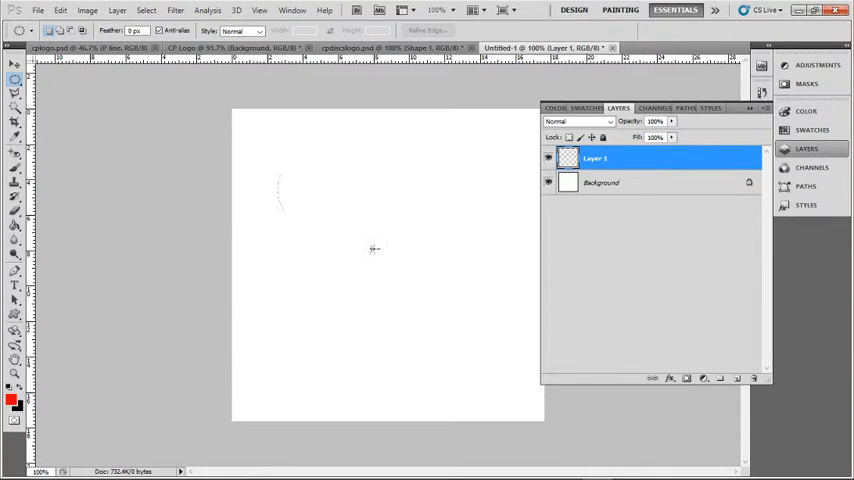
left_click_drag(280, 196, 430, 290)
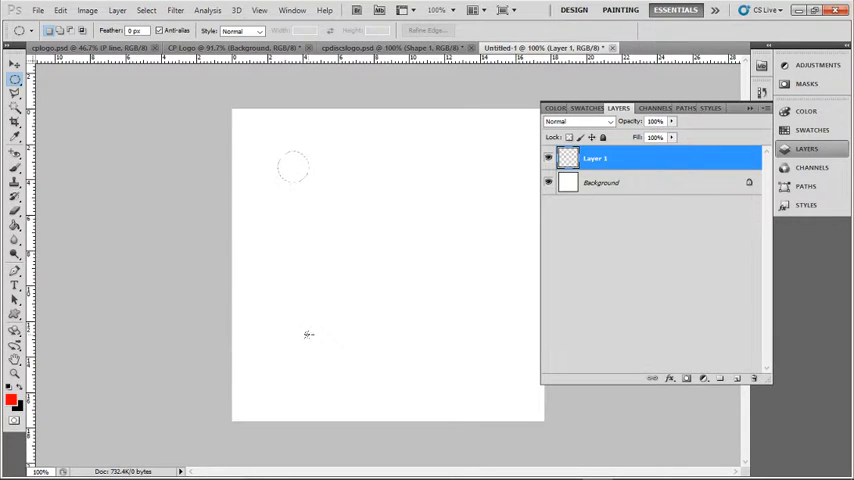
left_click_drag(292, 164, 516, 398)
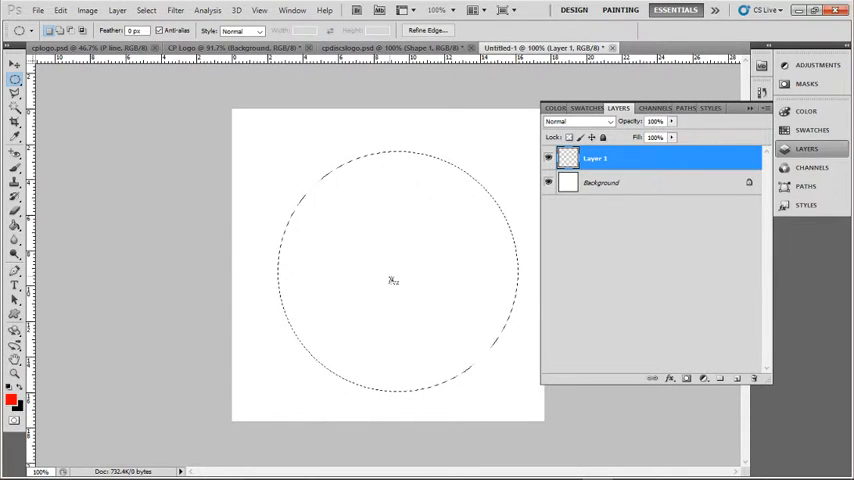
- Stroke the circular selection with a thick red outline to form the ring
right_click(390, 280)
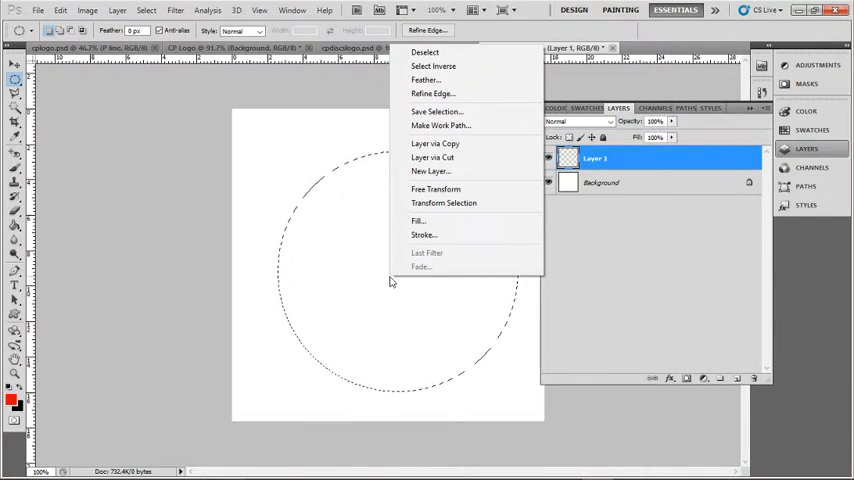
left_click(424, 234)
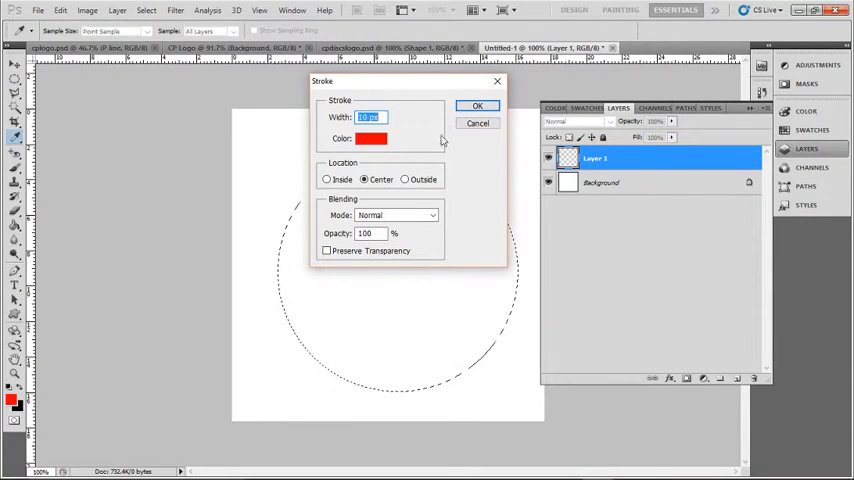
left_click(478, 104)
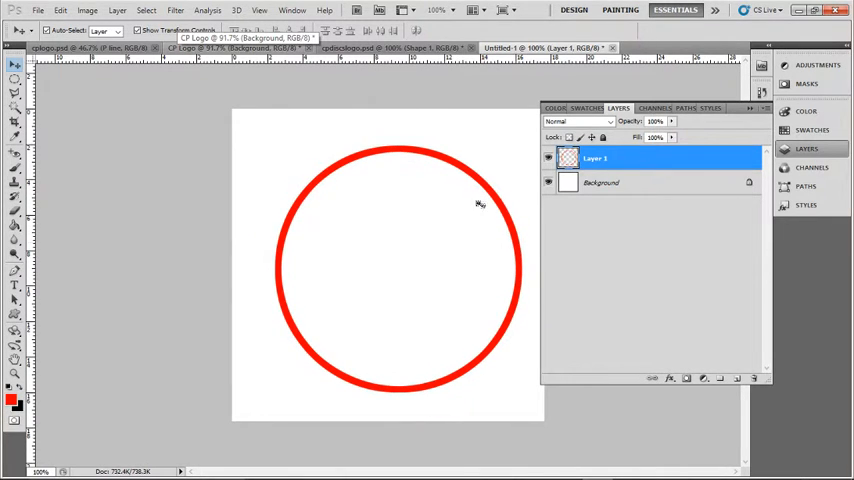
mouse_move(510, 324)
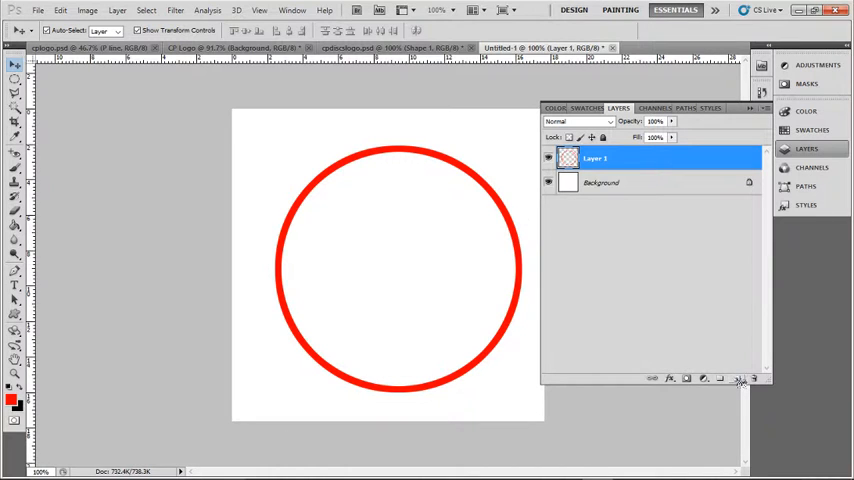
- On a new layer, stroke a single-column selection at the centre red to make a vertical bar
left_click(726, 372)
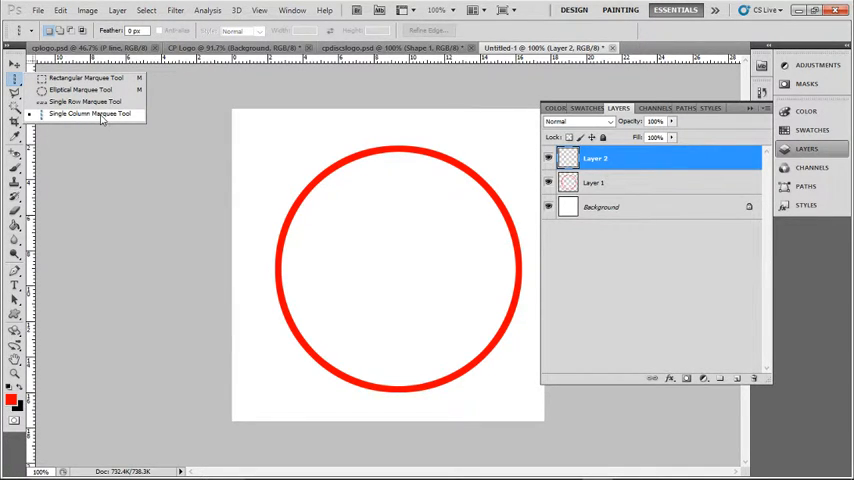
left_click(92, 112)
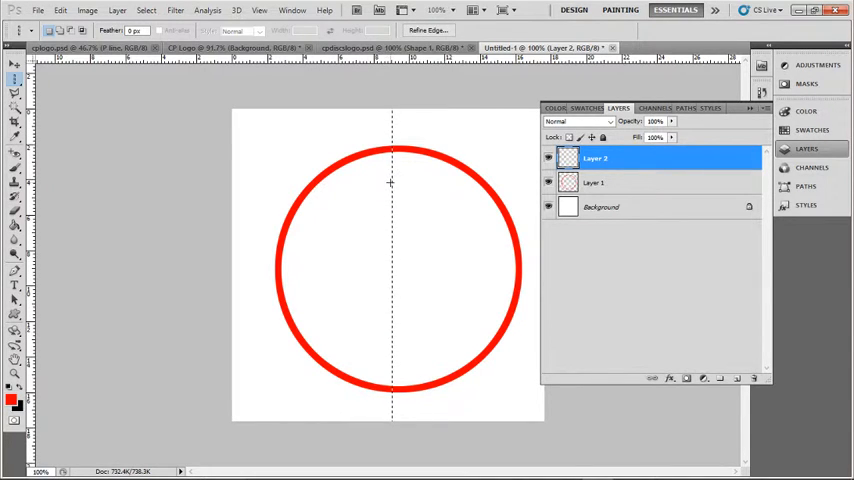
mouse_move(394, 176)
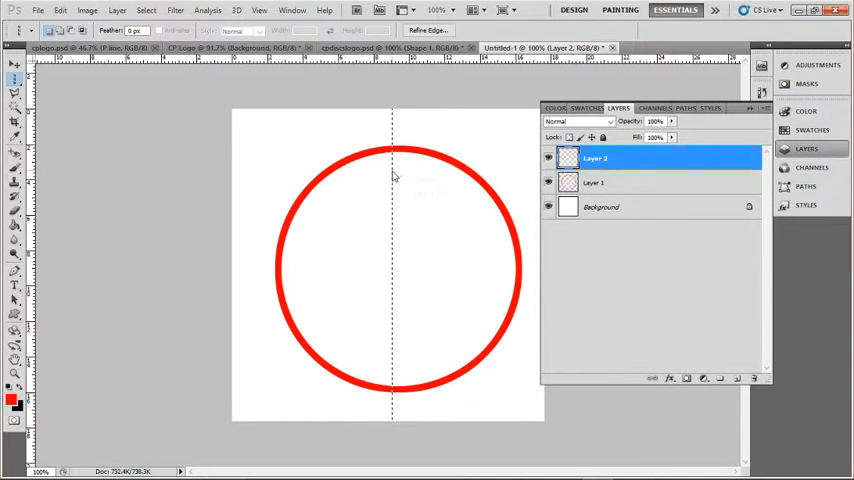
right_click(392, 176)
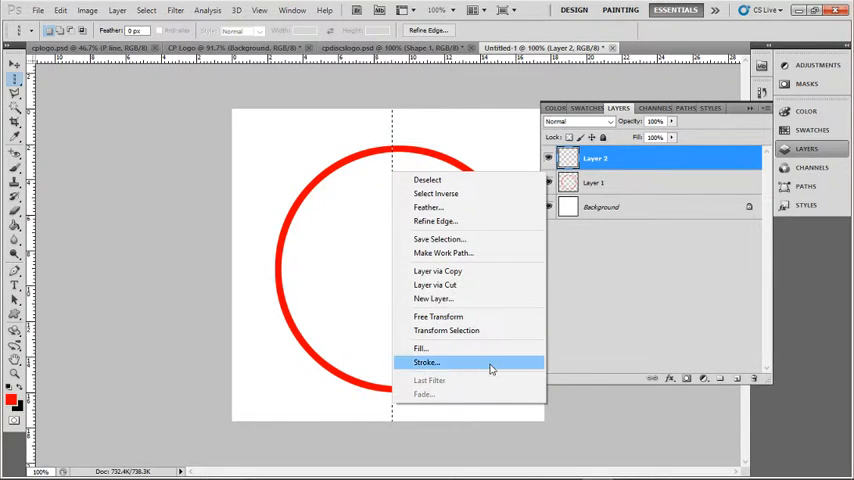
left_click(424, 362)
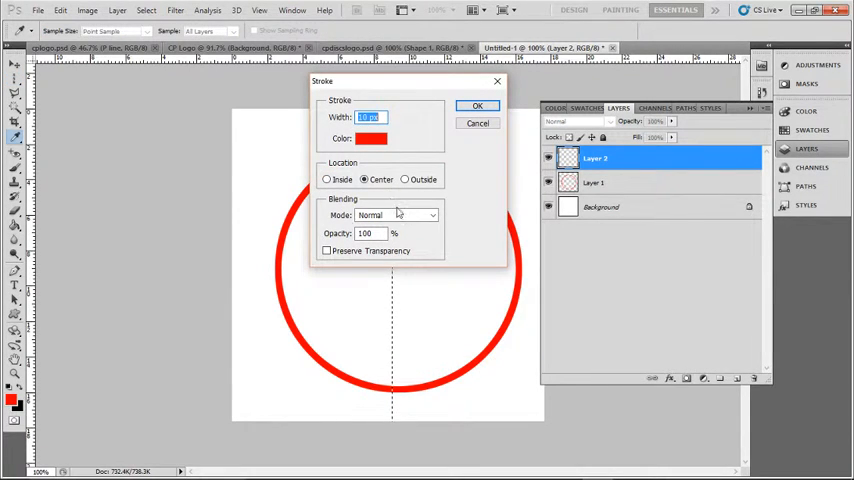
left_click(476, 104)
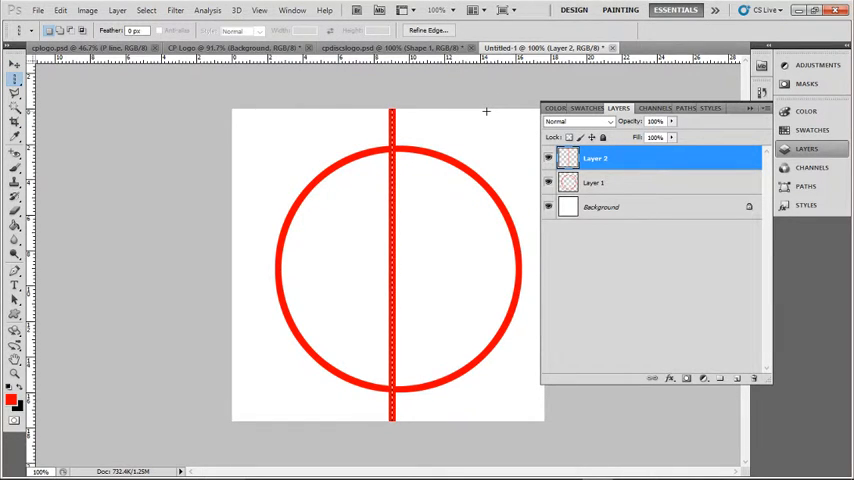
mouse_move(400, 156)
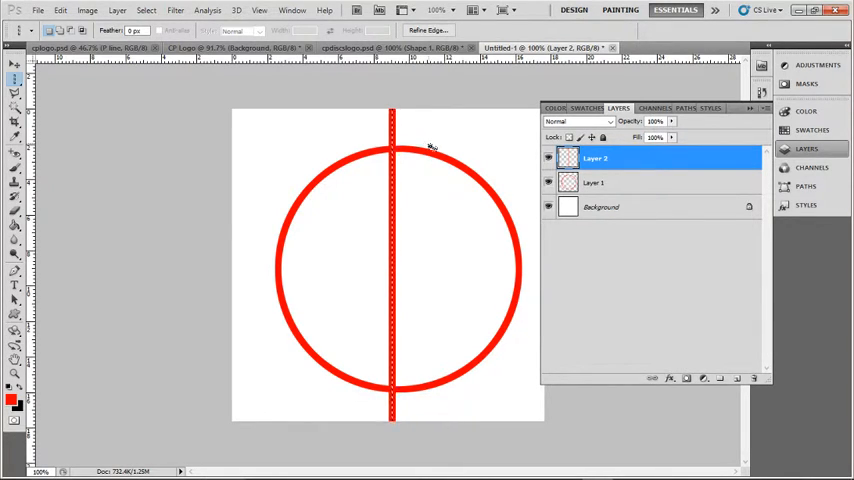
- Deselect, then Free Transform the bar into a ~45° diagonal slash fitted to the ring
left_click(160, 12)
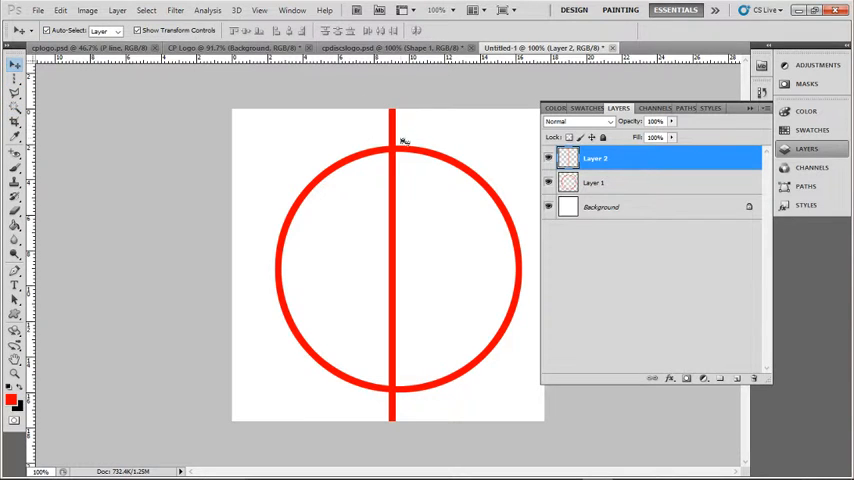
mouse_move(392, 130)
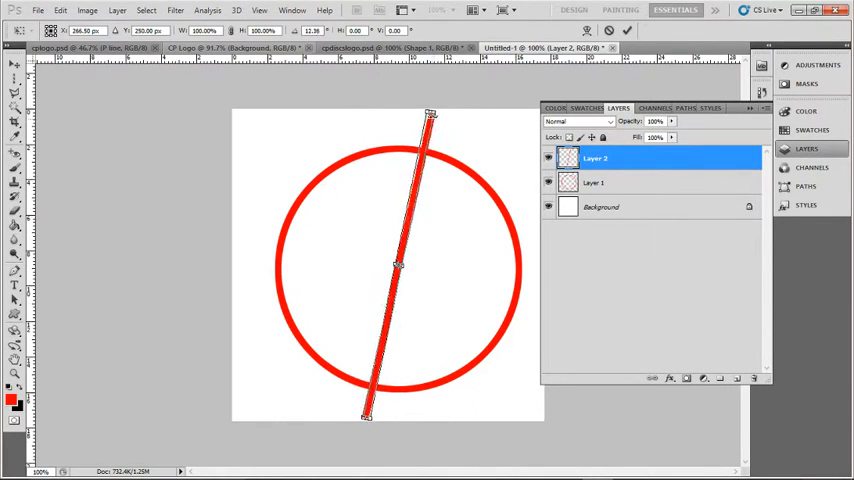
left_click_drag(428, 112, 400, 106)
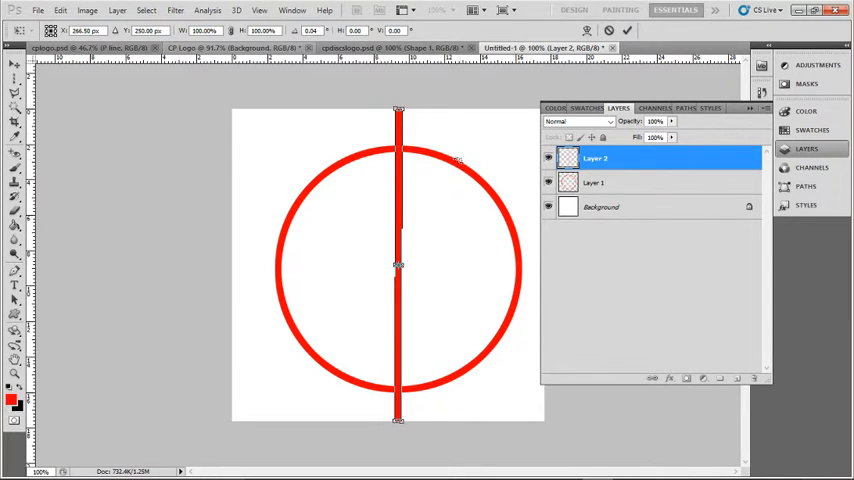
left_click(50, 10)
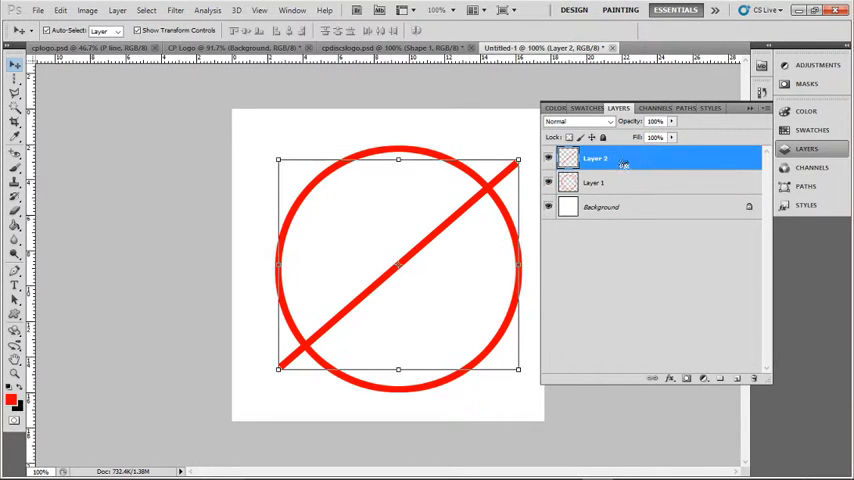
left_click(592, 182)
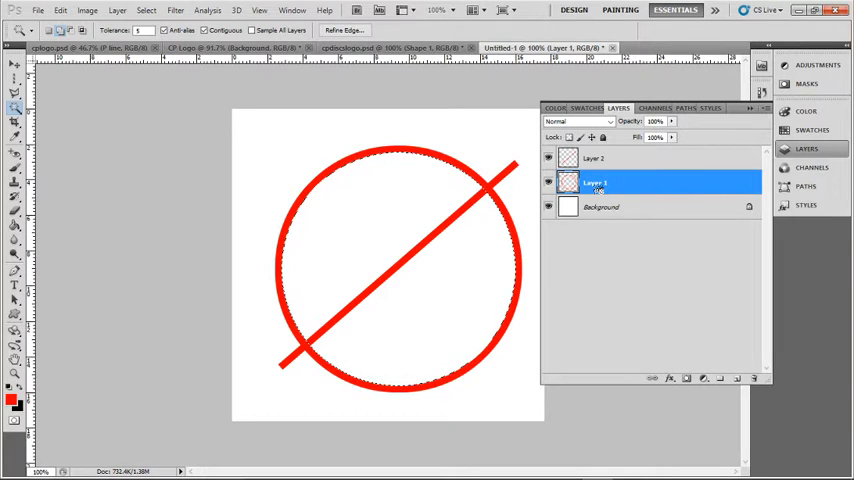
- Rename the ring and bar layers to Circle and Line
double_click(596, 184)
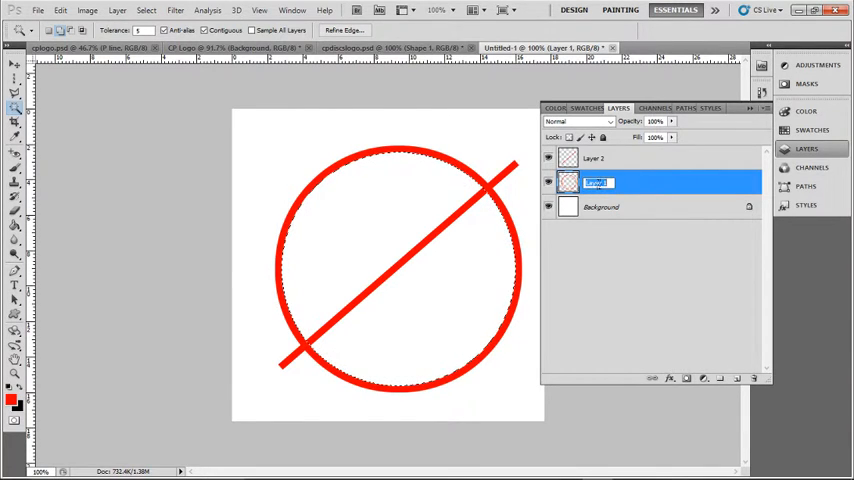
type("Circle")
left_click(670, 158)
type("Line")
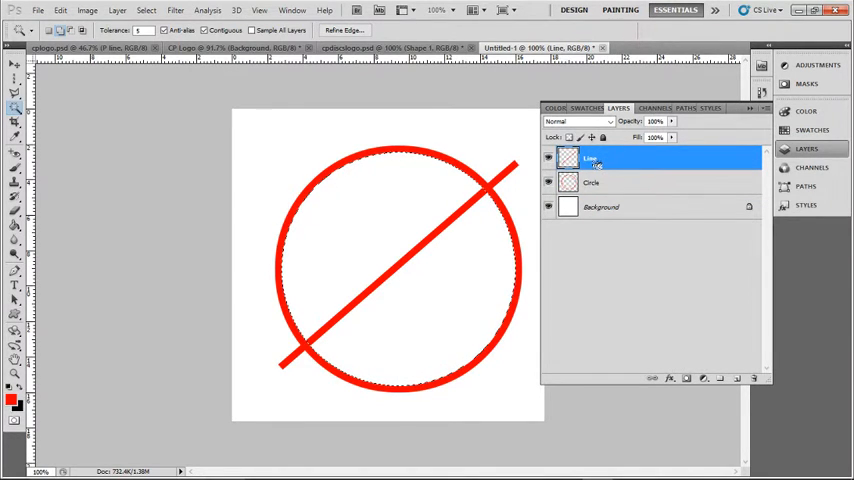
left_click(592, 182)
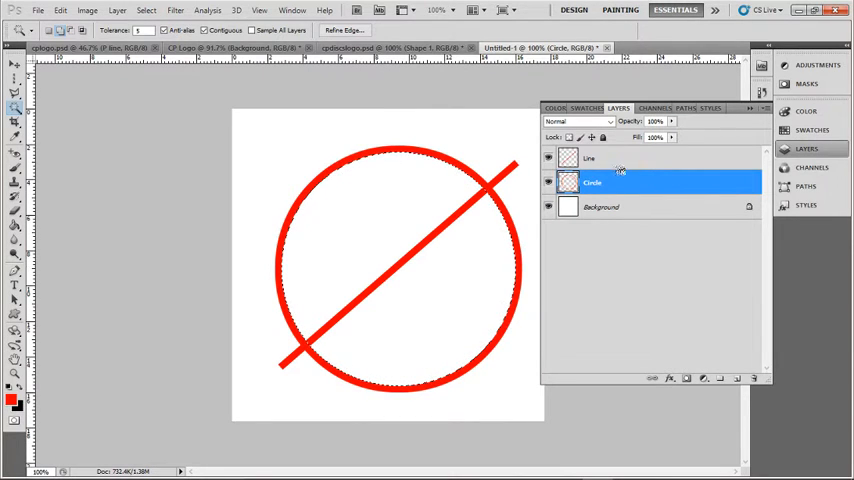
- Mask the Line layer to the ring's area so the slash ends are hidden
left_click(590, 158)
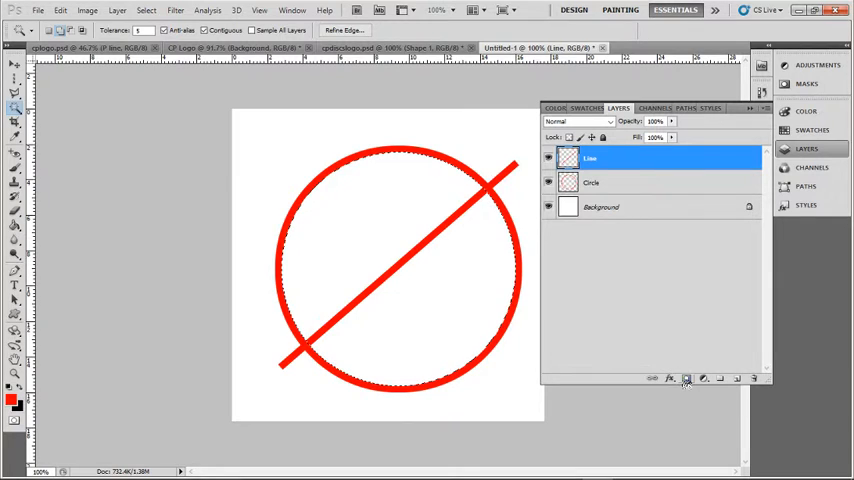
left_click(684, 374)
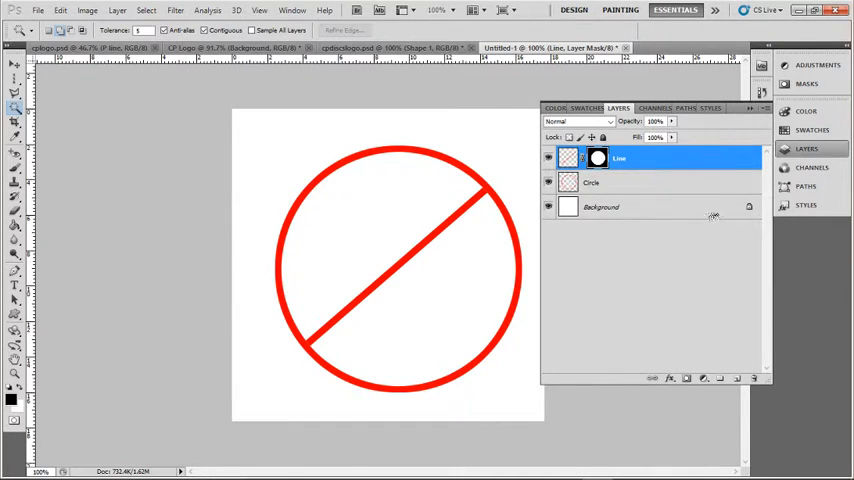
- Set the foreground colour to black for drawing the filled disc
left_click(736, 382)
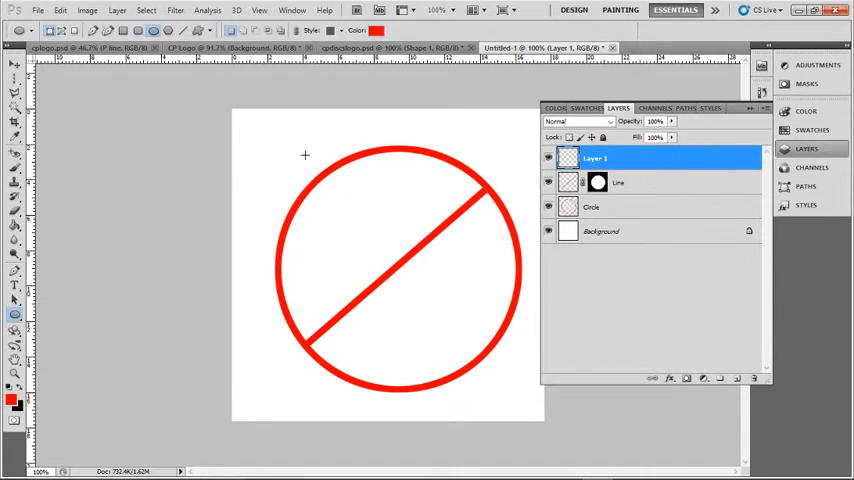
mouse_move(384, 76)
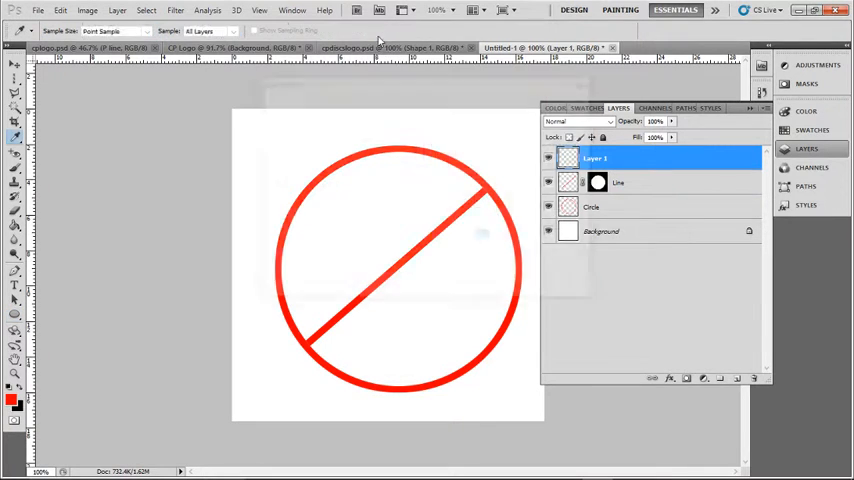
left_click(12, 394)
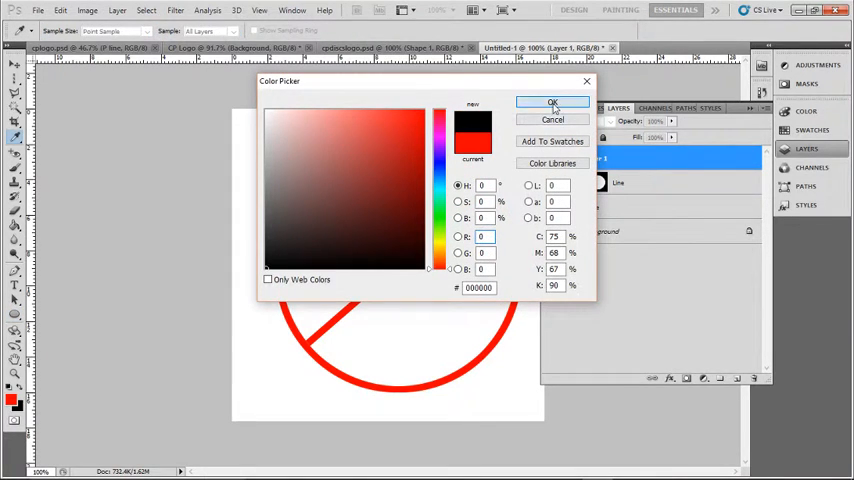
left_click(546, 102)
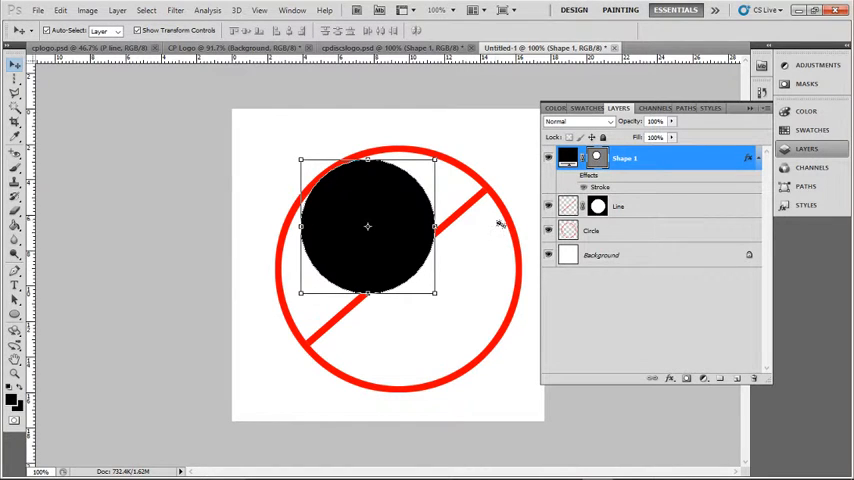
- Move the Shape 1 disc layer below Circle and Line, just above Background
left_click(620, 206)
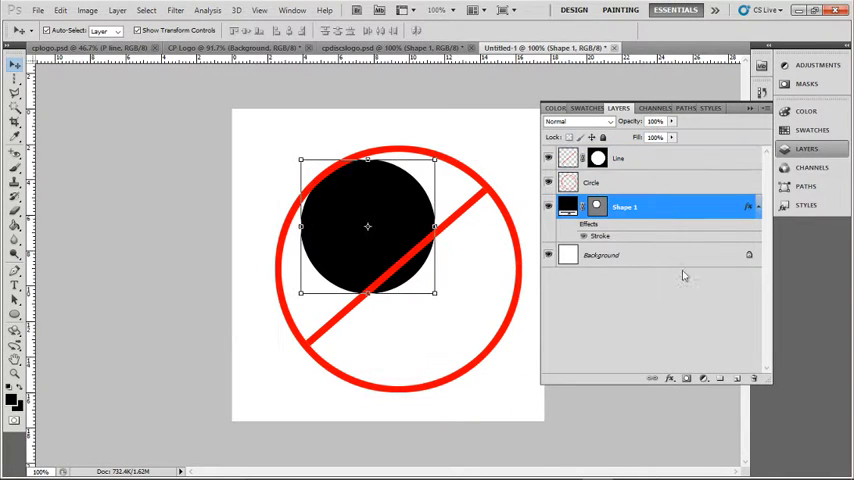
- Set the foreground to white and draw a small white centre on the black disc
left_click(744, 372)
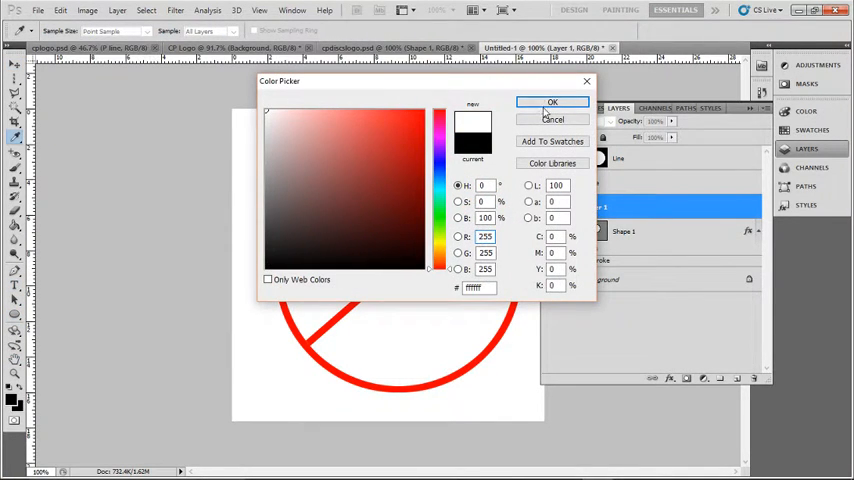
left_click(552, 100)
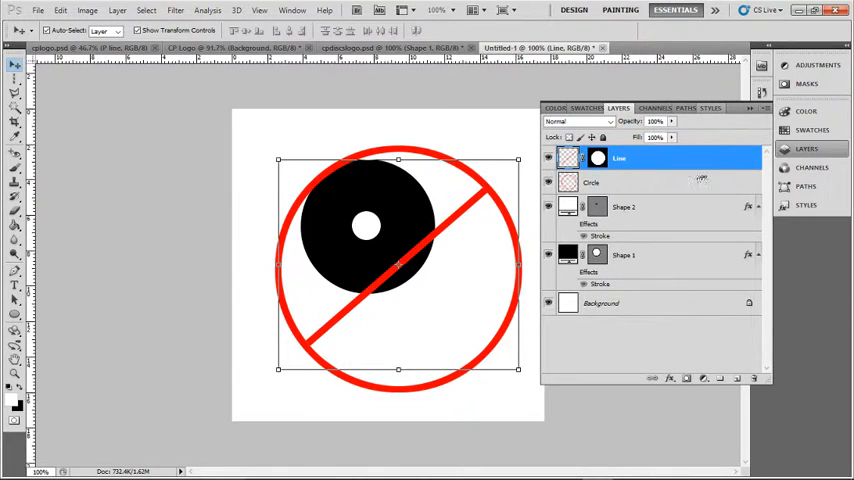
left_click(624, 208)
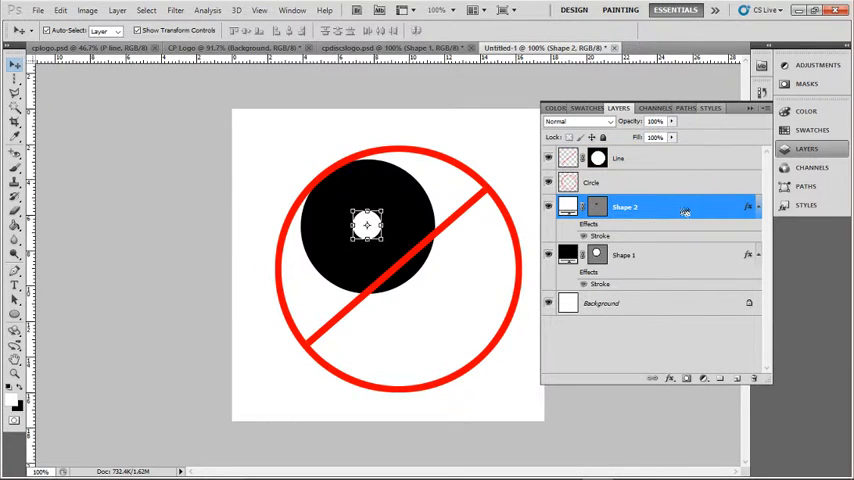
- Rename the layers to Small white 1 and Black disk
double_click(626, 206)
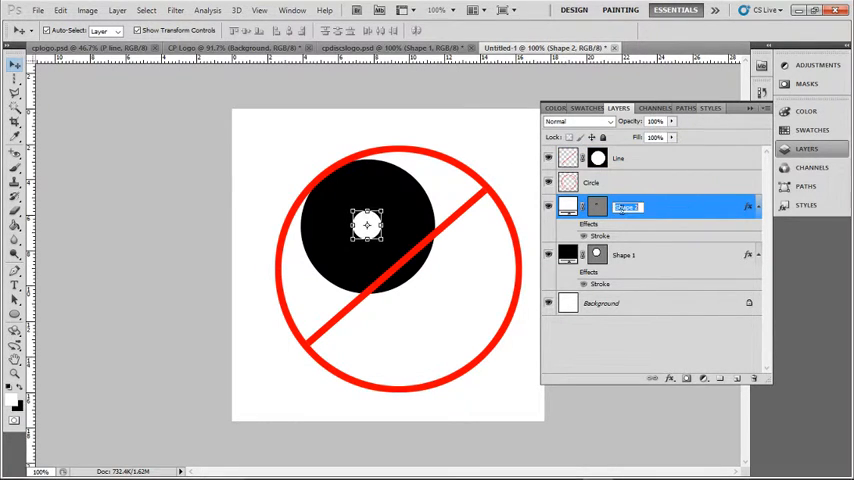
type("Small whit")
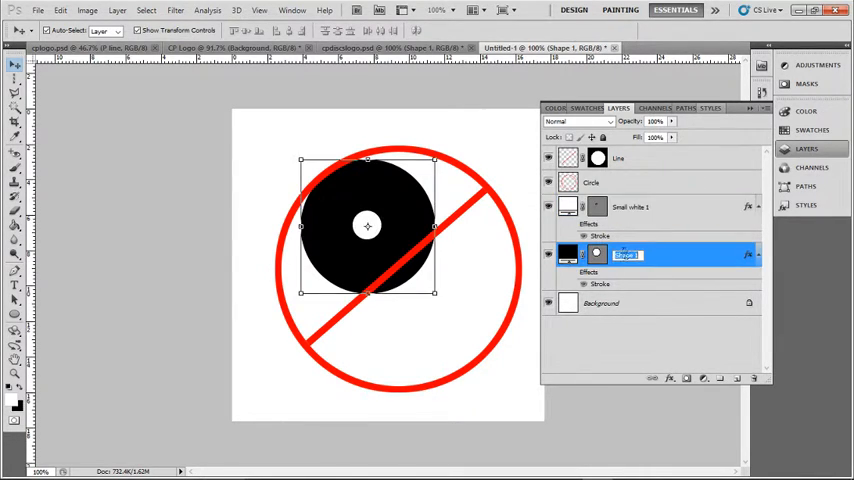
type("Black disk")
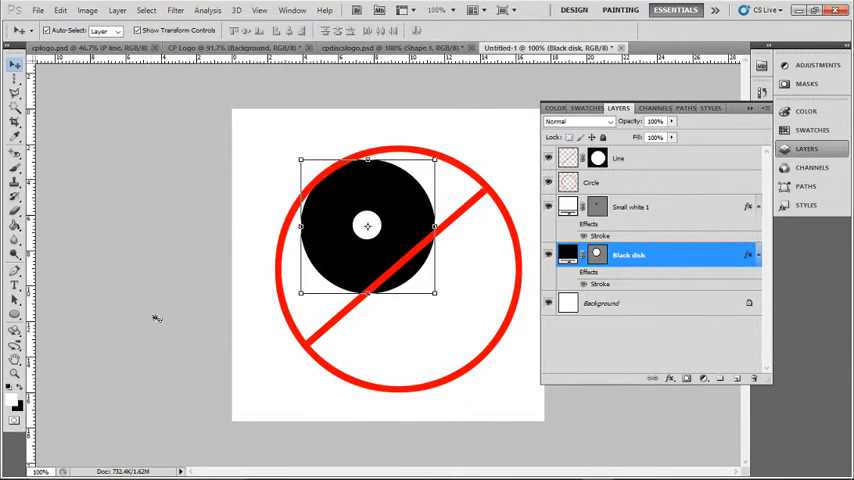
- Duplicate the disc and white-centre layers and recolour the copied disc grey
left_click(632, 208)
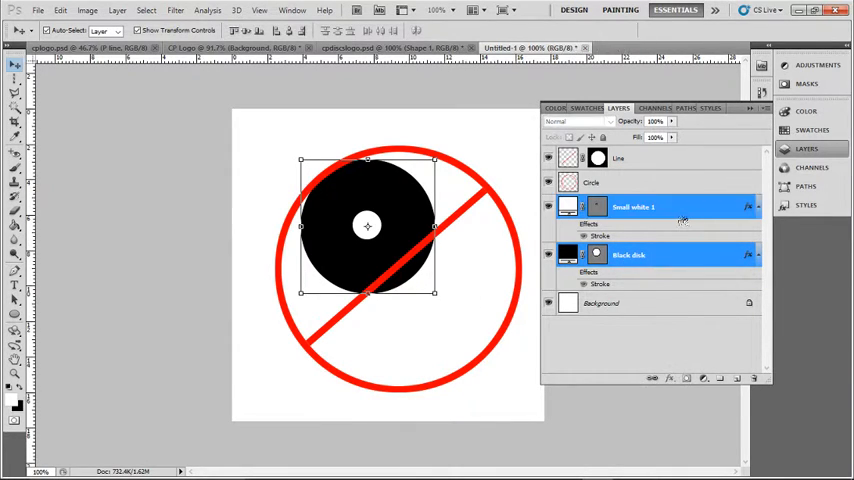
left_click(630, 254)
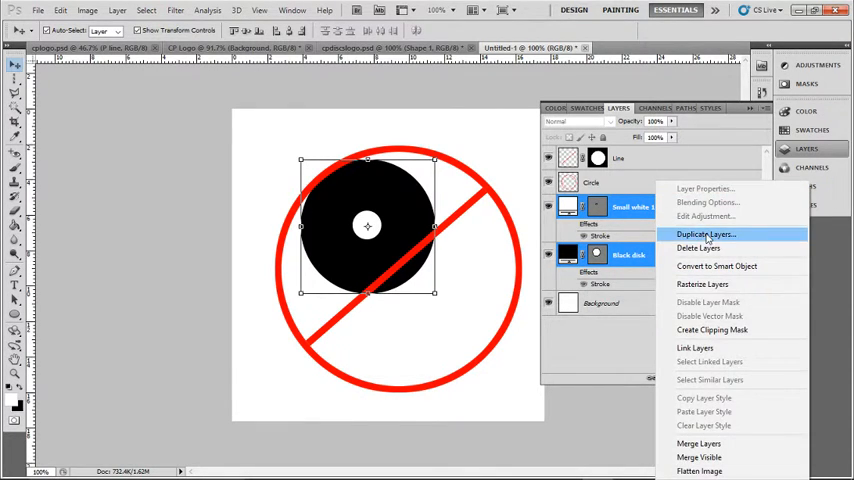
left_click(700, 232)
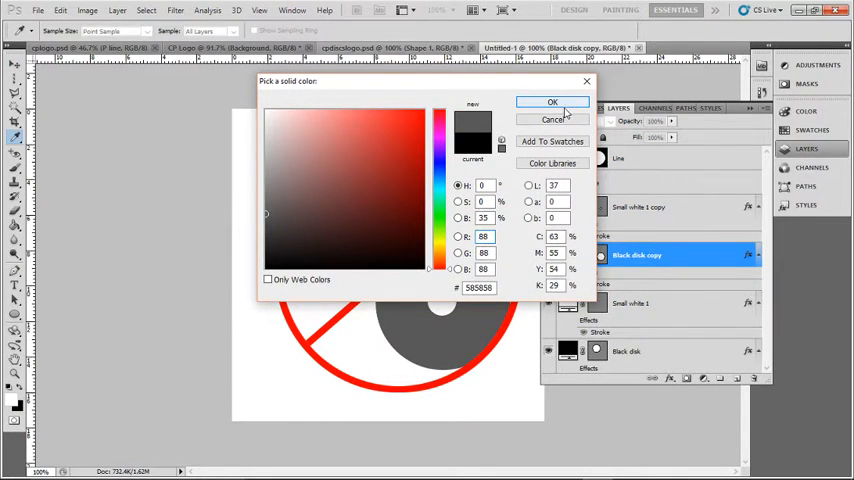
left_click(550, 102)
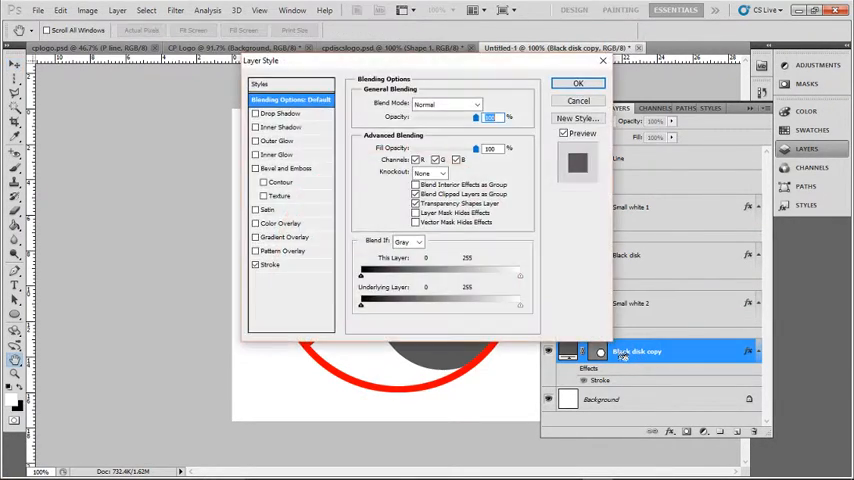
left_click(576, 84)
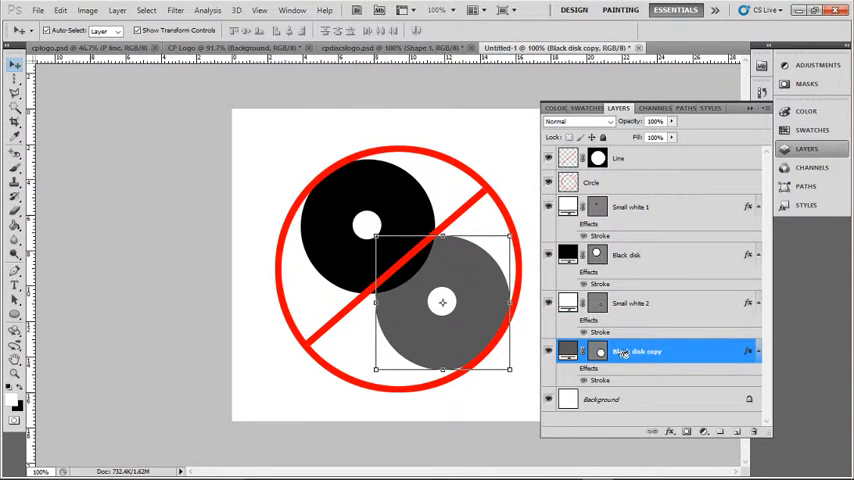
- Rename the copied disc layer to Grey disk
double_click(636, 352)
type("Grey")
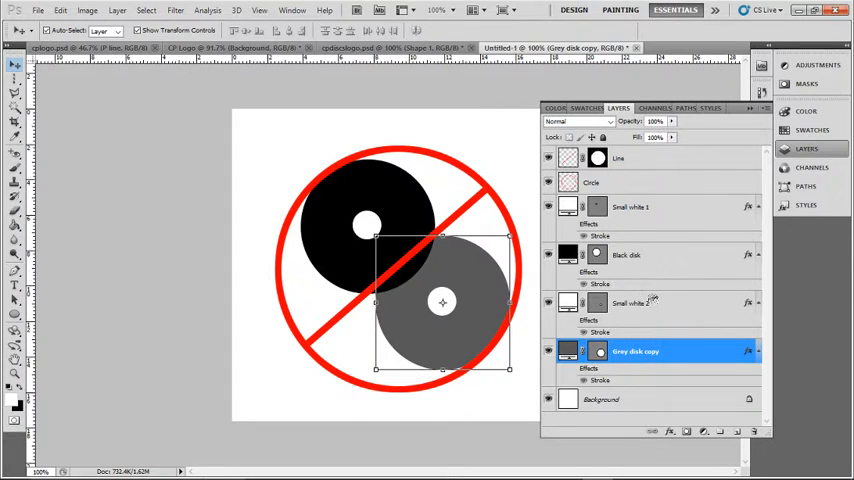
double_click(632, 352)
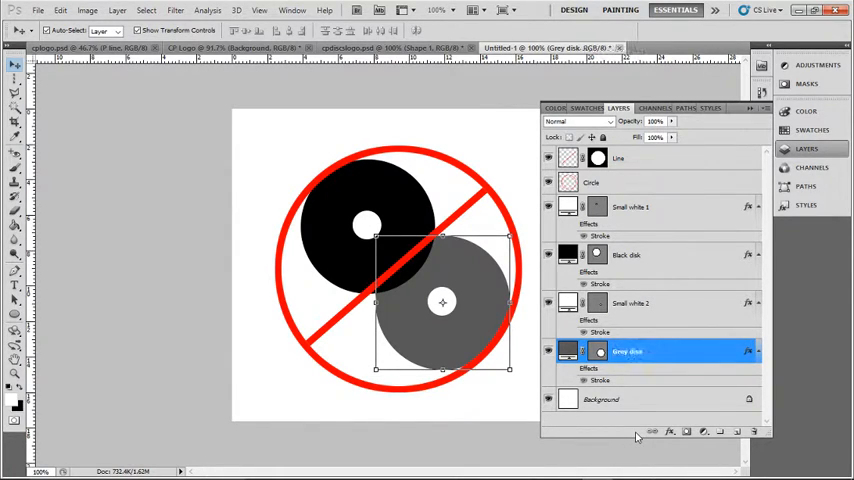
left_click(618, 158)
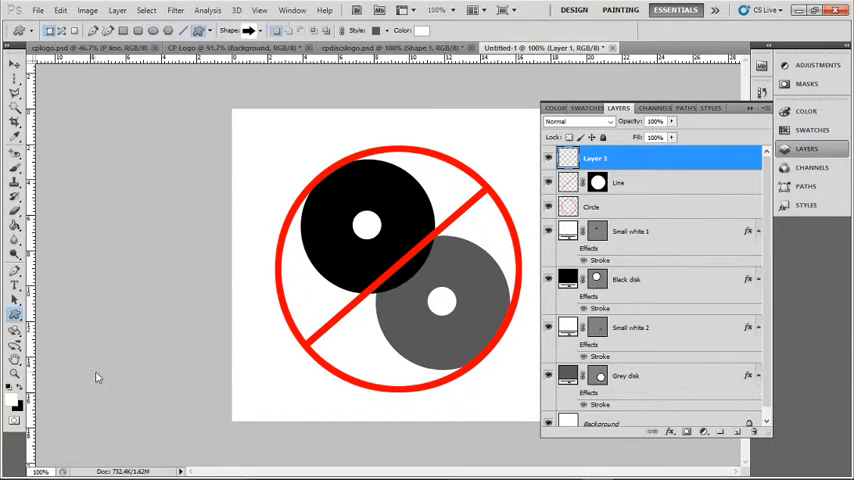
- Draw a white custom-shape arrow and Free Transform it to run between the disc centres
left_click(264, 32)
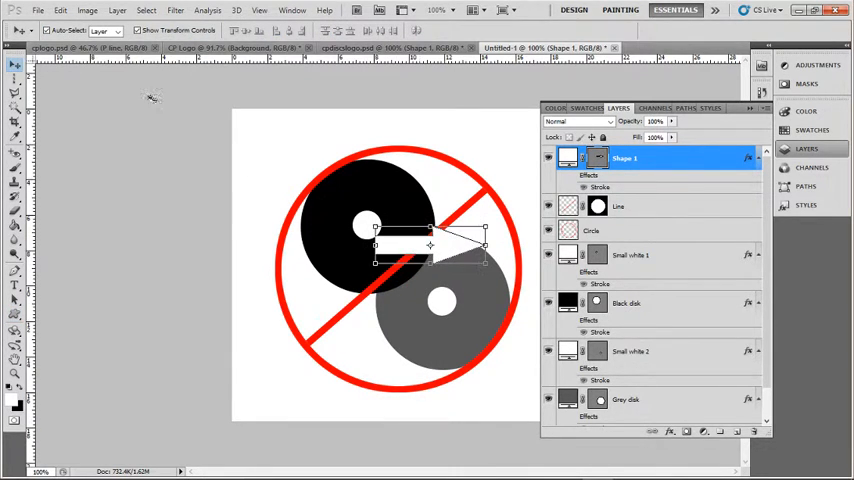
left_click(50, 10)
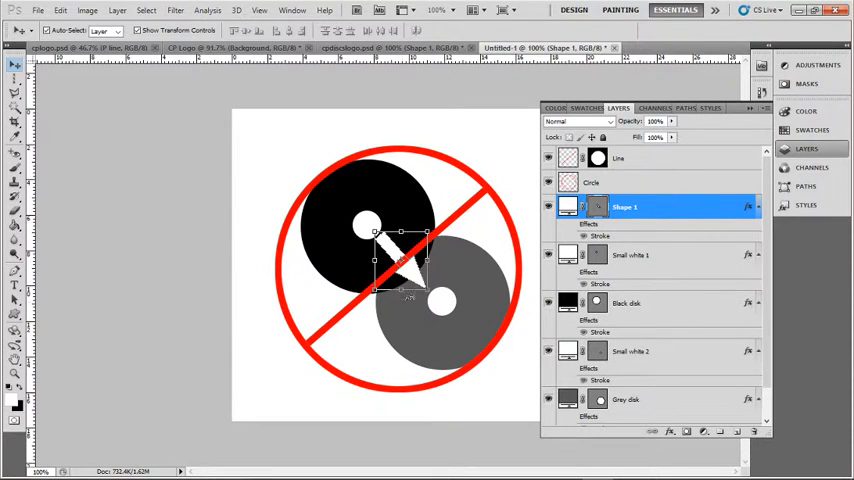
mouse_move(656, 184)
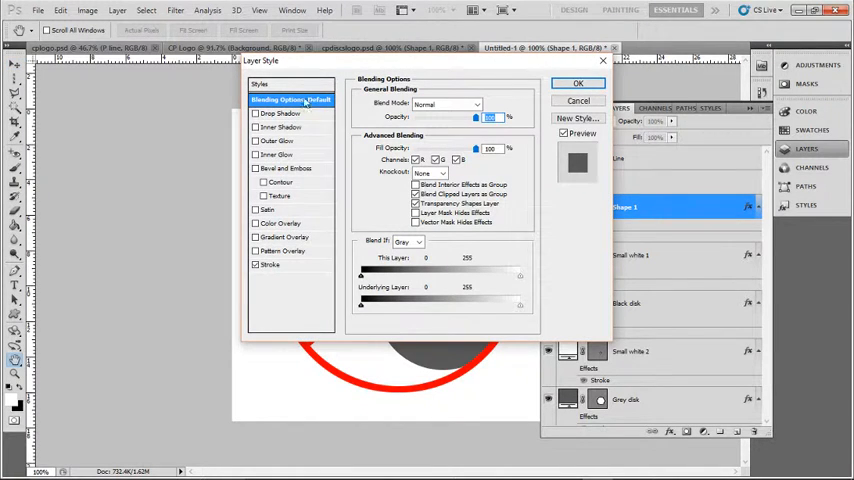
- Apply a Stroke layer style to the white arrow's Shape 1 layer and confirm its settings
left_click(270, 264)
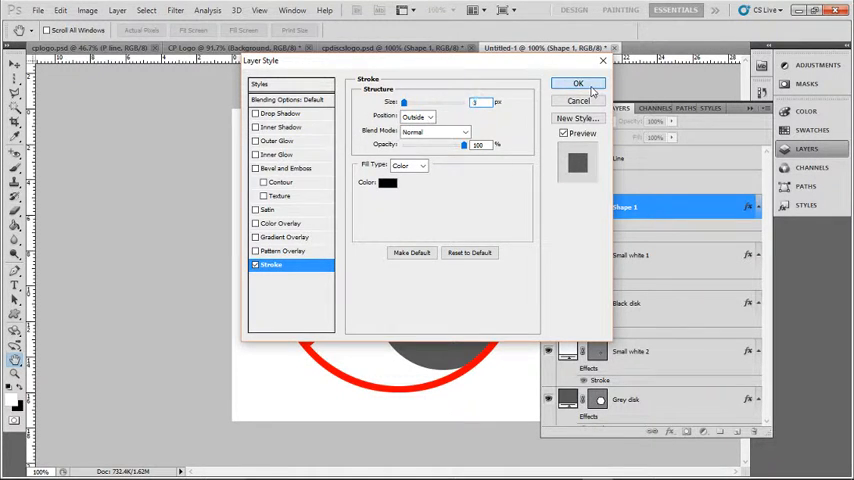
left_click(572, 84)
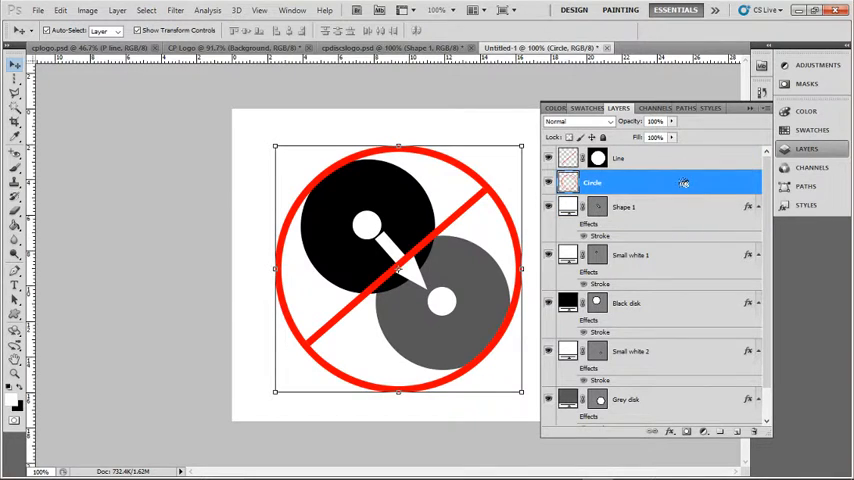
left_click(626, 208)
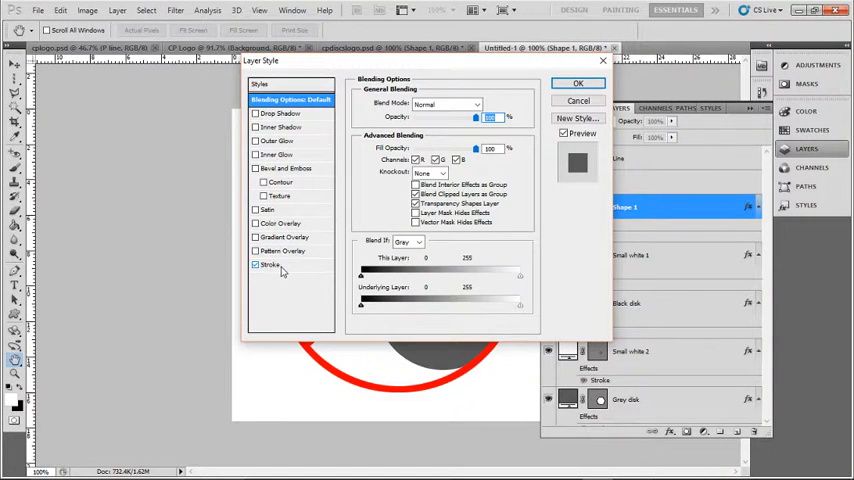
left_click(272, 264)
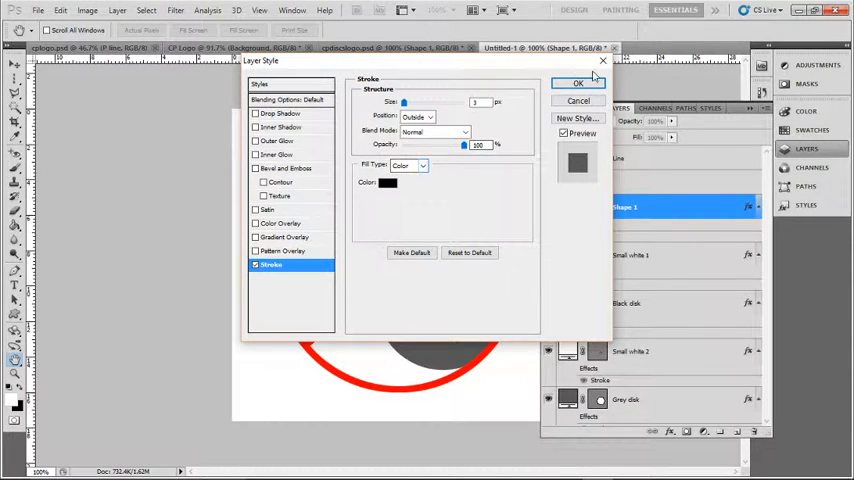
left_click(570, 82)
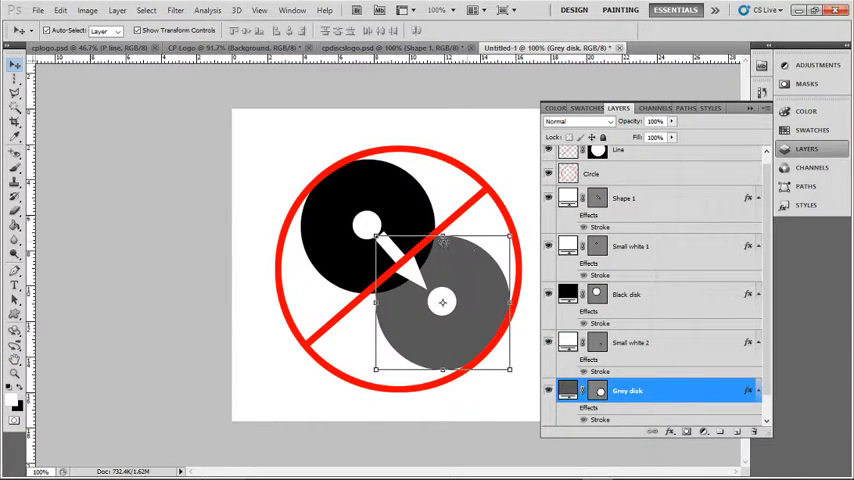